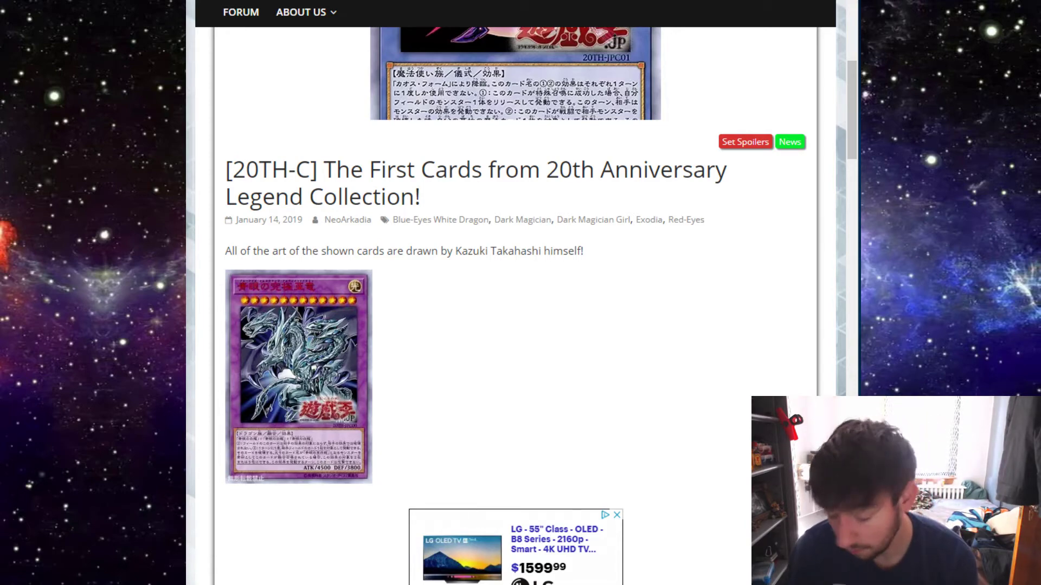
Scroll to the article title and the Kazuki Takahashi-drawn Blue-Eyes card image beneath it
scroll("down", 3)
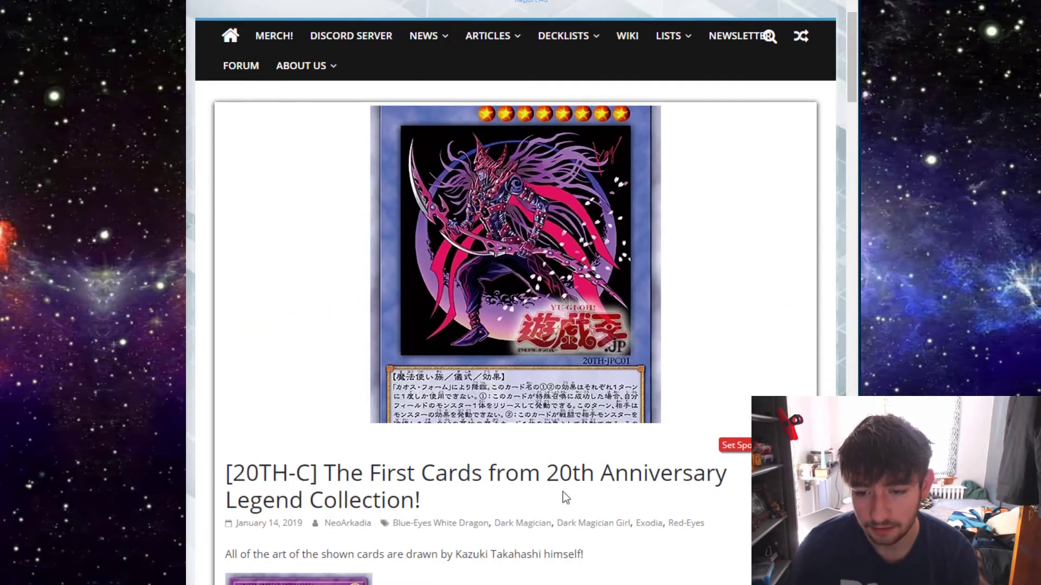
mouse_move(507, 511)
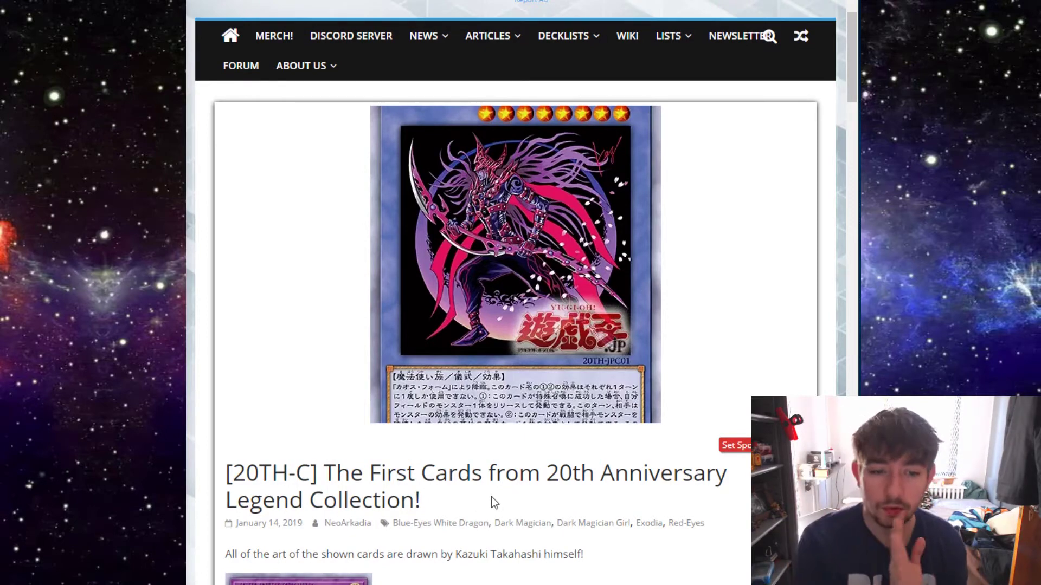
scroll("down", 3)
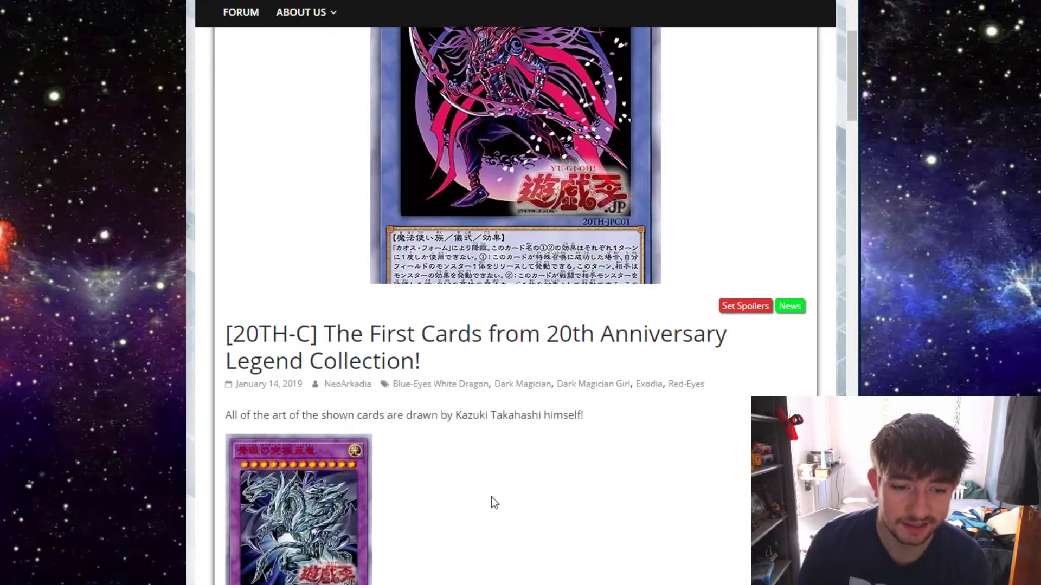
scroll("down", 3)
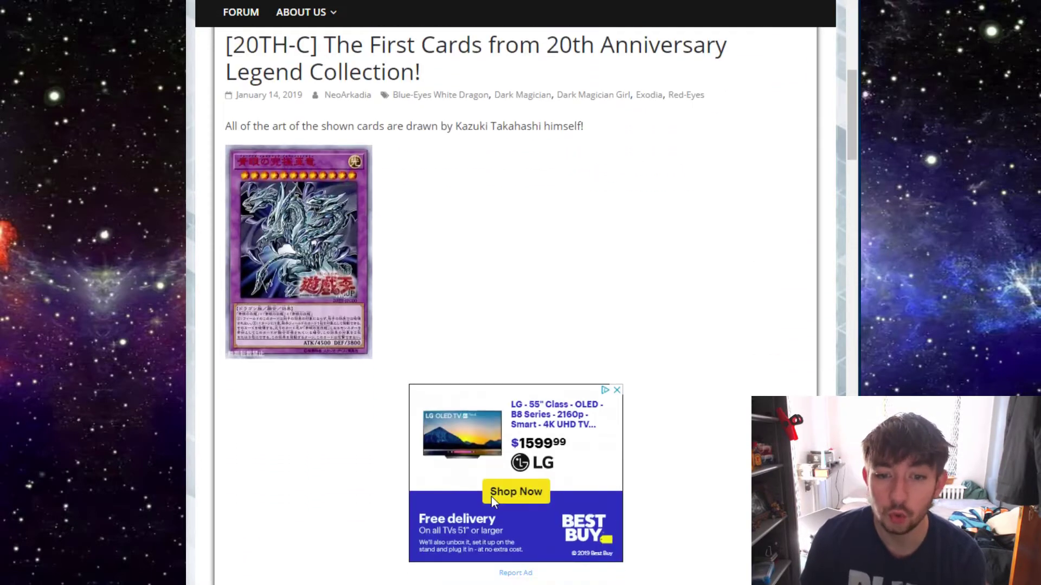
scroll("down", 3)
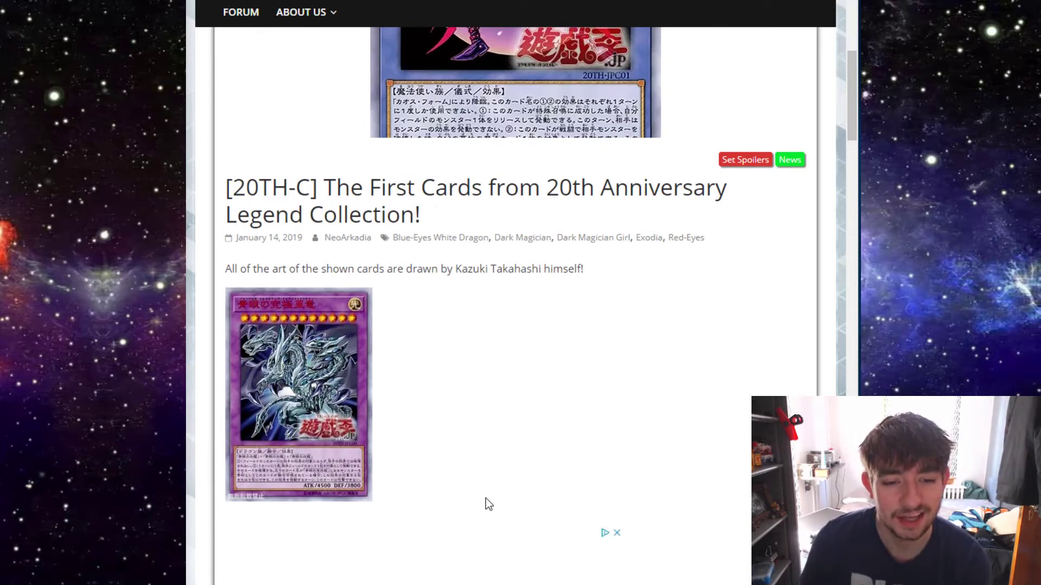
scroll("down", 3)
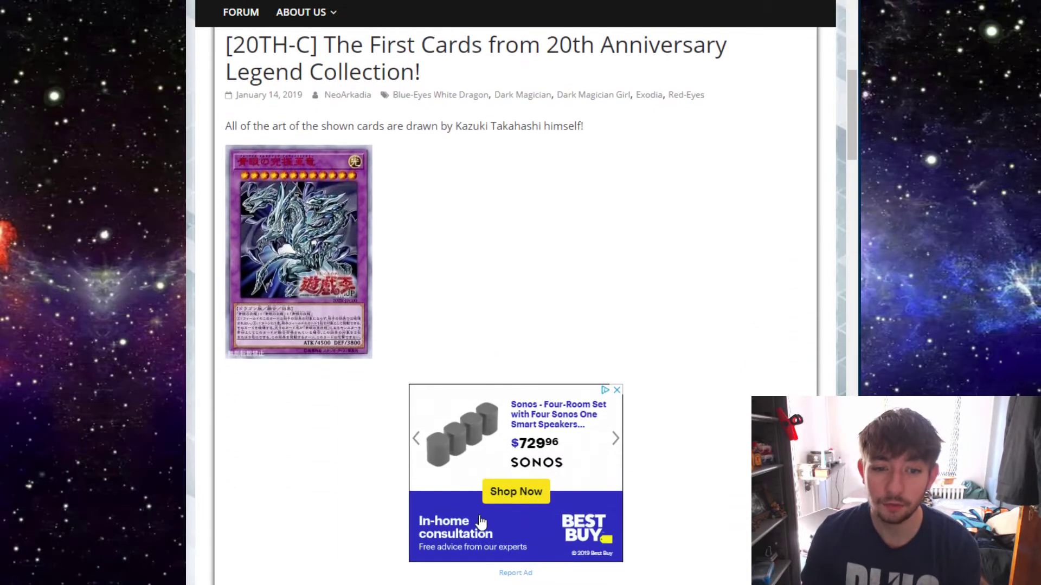
Scroll past the ad to the 20TH-JPC00 Blue-Eyes Alternative Ultimate Dragon stats and effect text
scroll("down", 3)
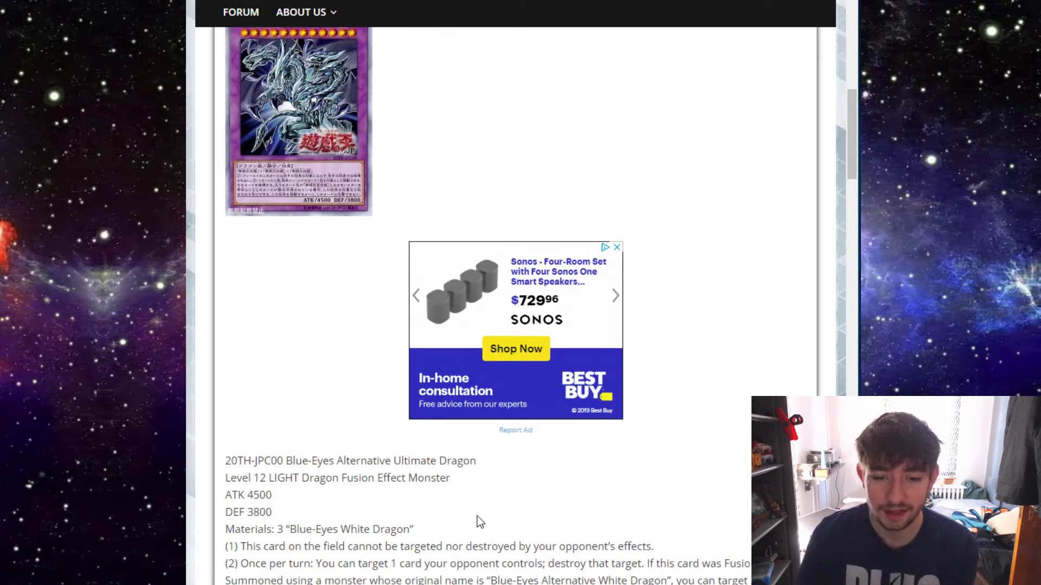
mouse_move(466, 522)
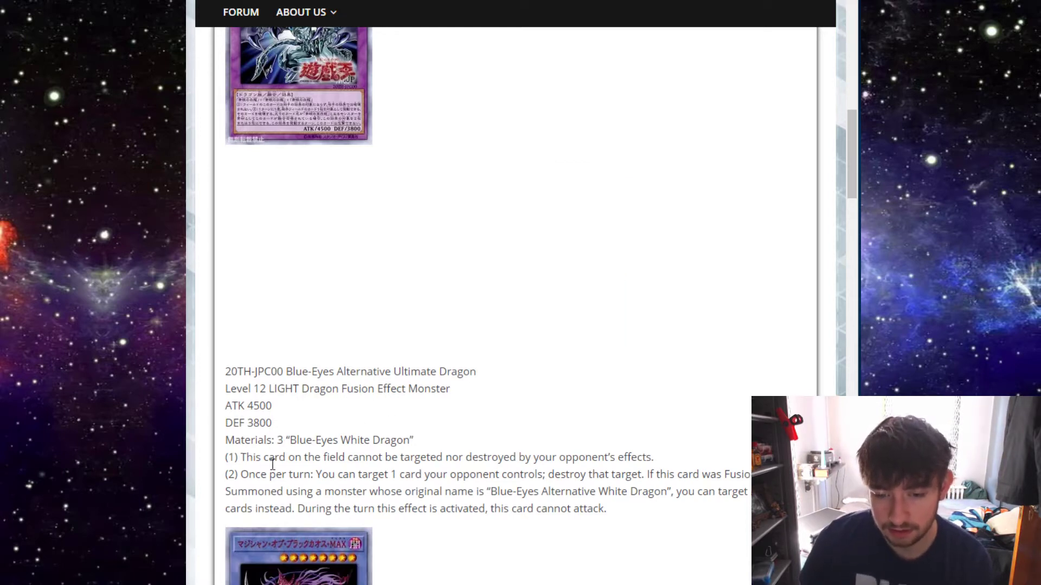
scroll("down", 3)
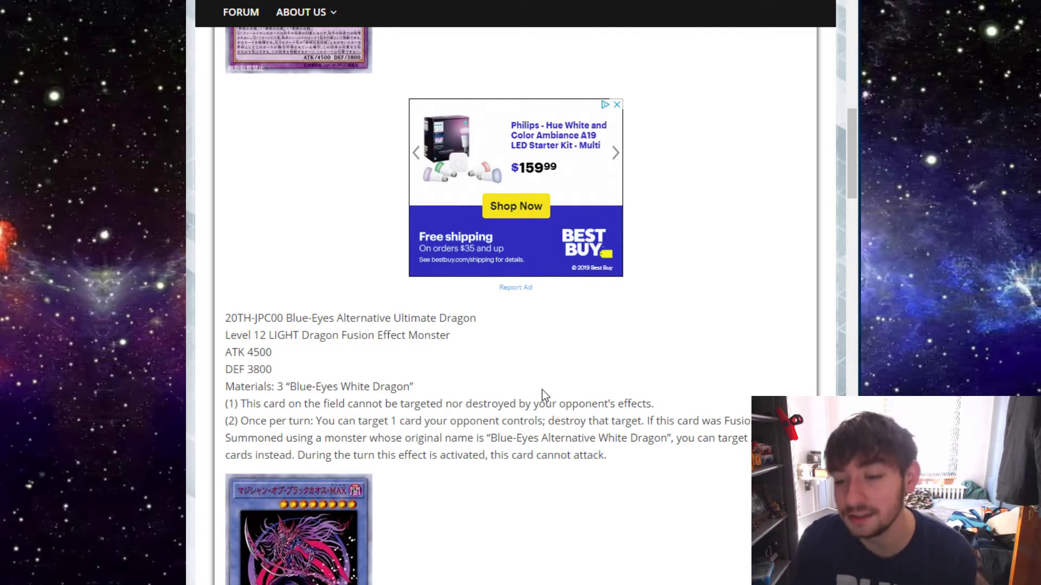
Scroll from the title down to the 20TH-JPC01 Magician of Black Chaos MAX stats and effect text
left_click(617, 104)
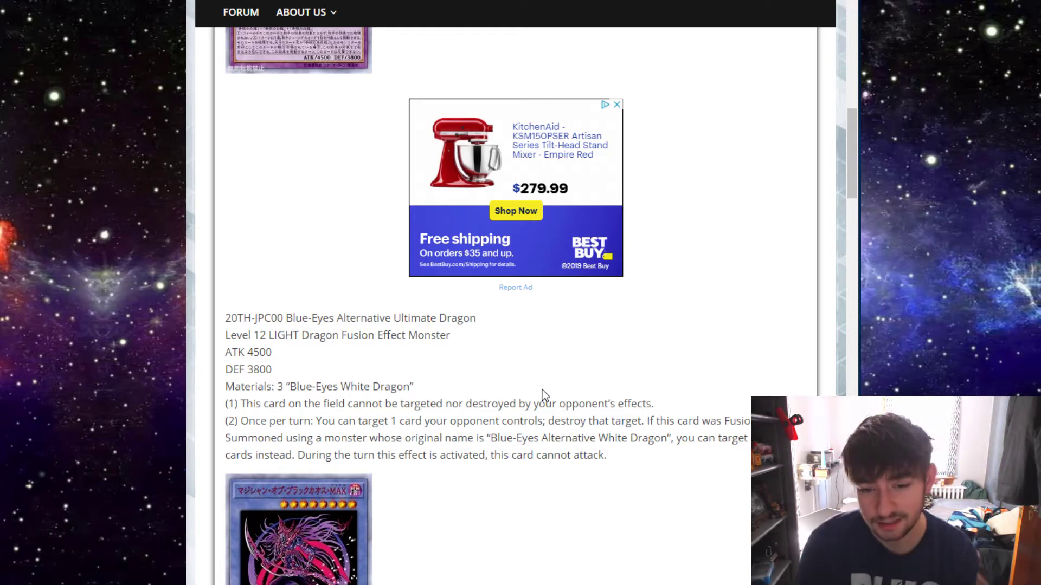
scroll("up", 3)
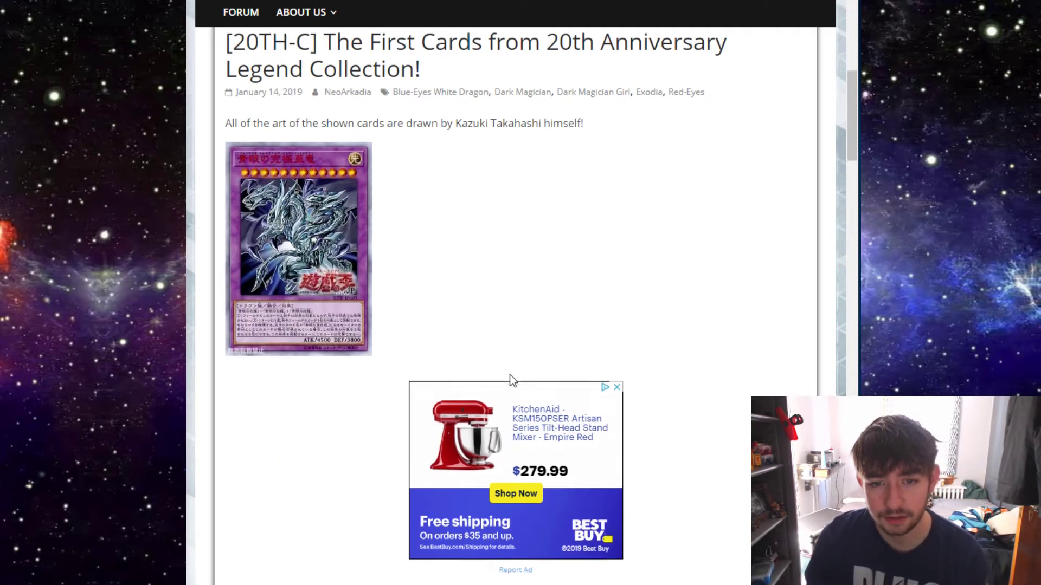
scroll("down", 3)
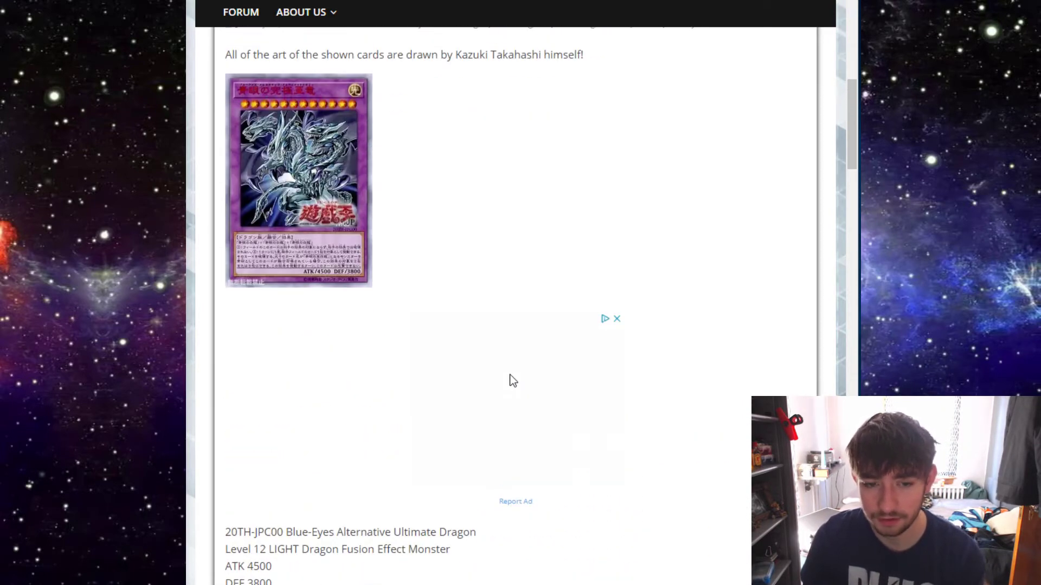
scroll("down", 3)
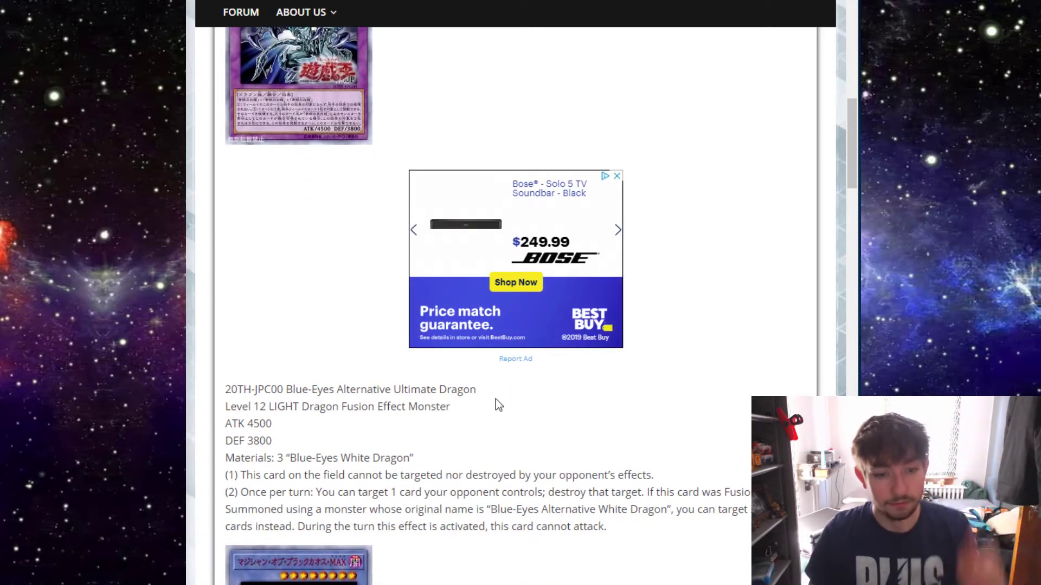
scroll("down", 3)
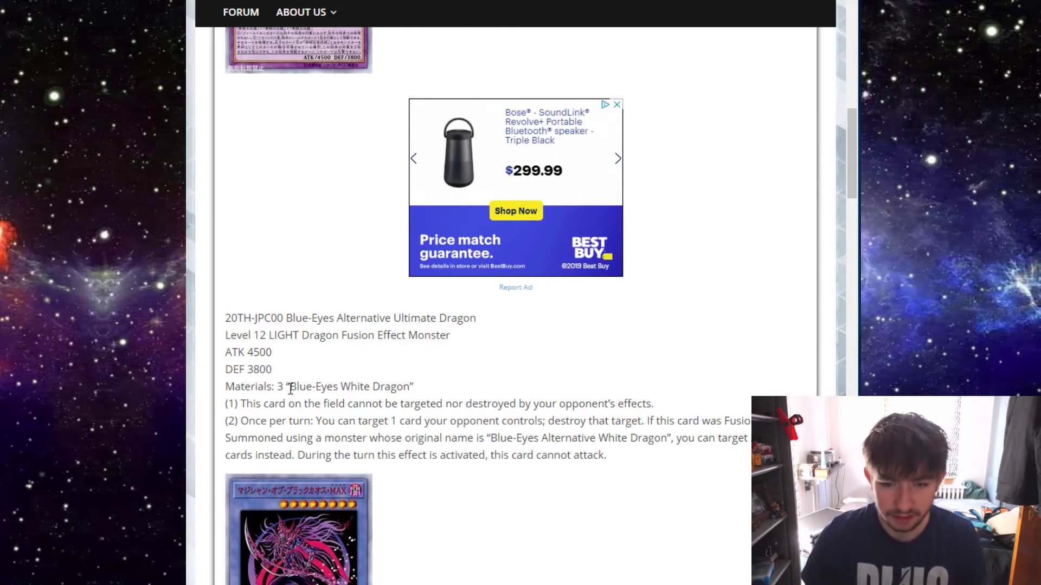
scroll("down", 3)
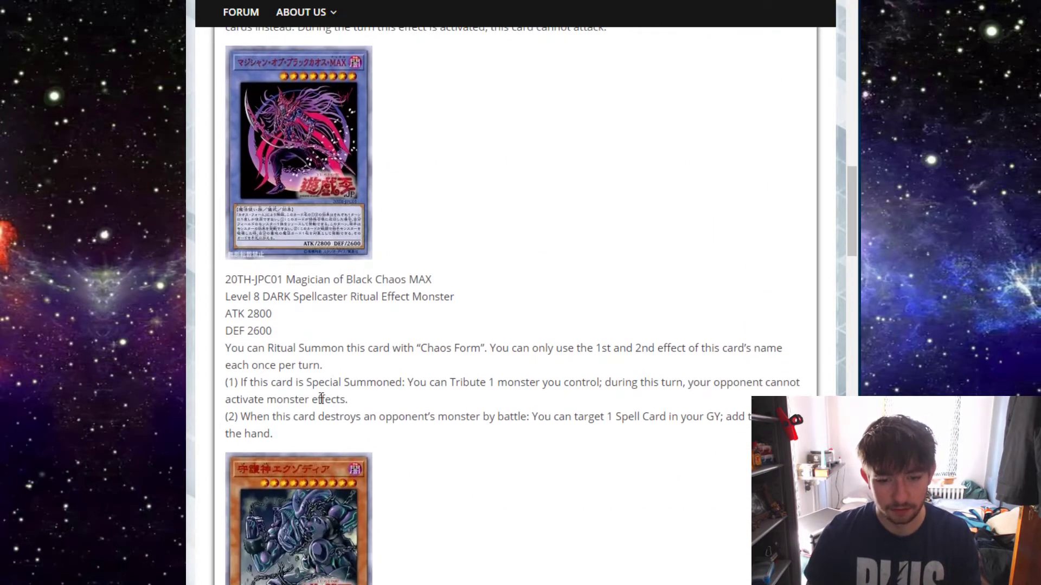
Scroll up so the Magician of Black Chaos MAX image sits under Blue-Eyes Alternative Ultimate Dragon's text
scroll("up", 3)
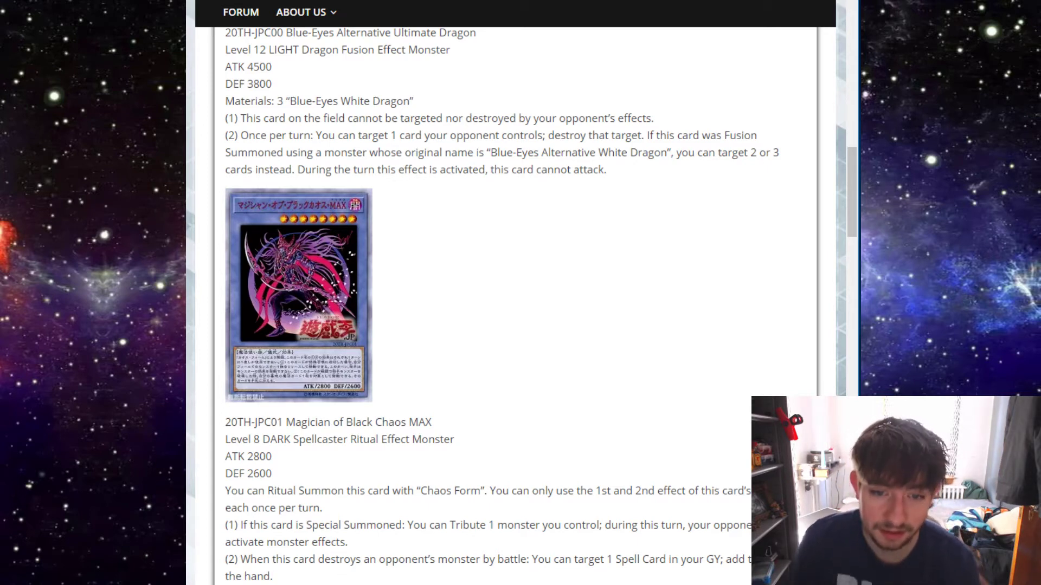
mouse_move(406, 365)
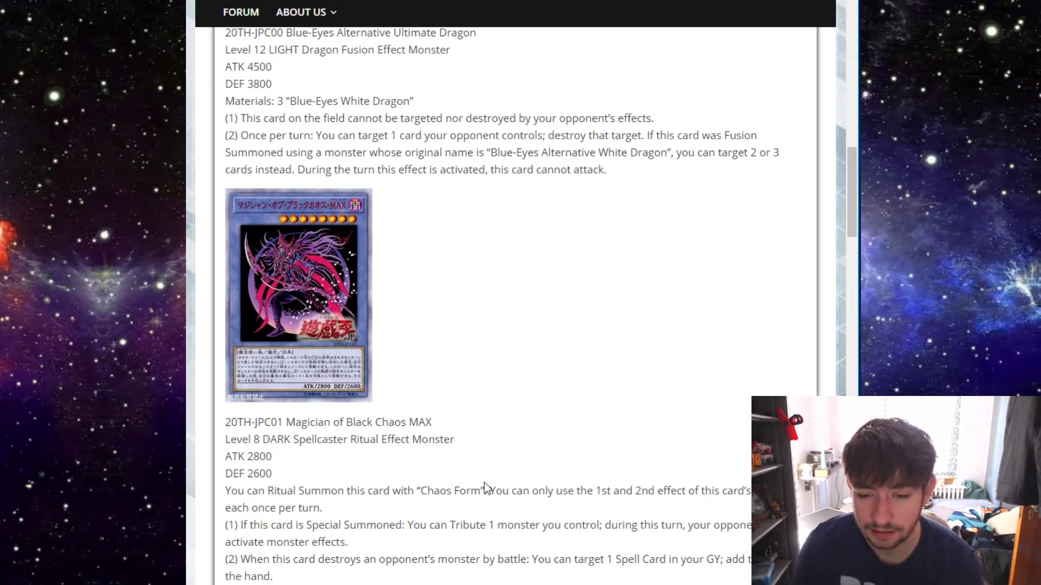
mouse_move(456, 479)
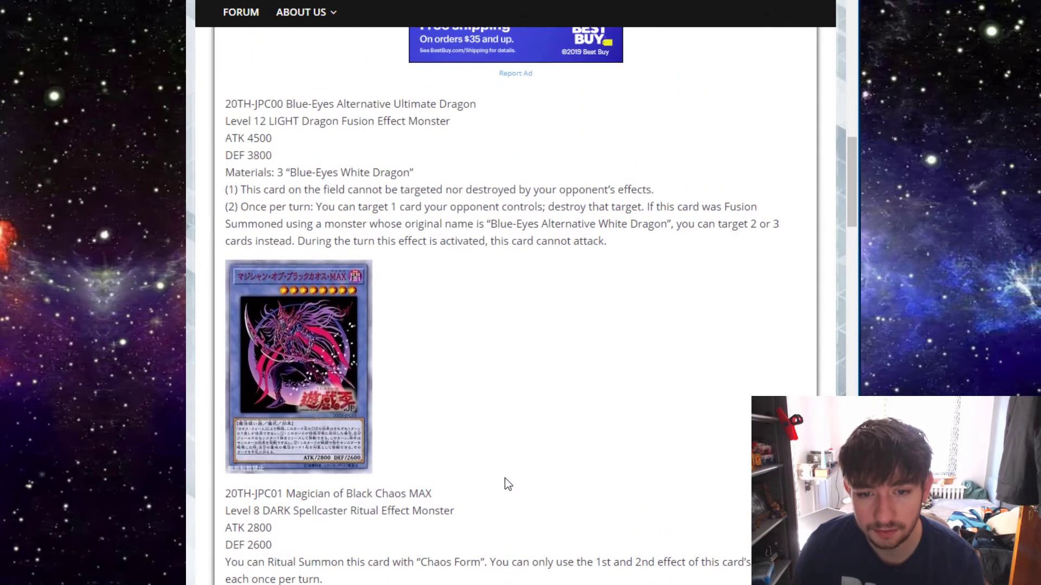
mouse_move(641, 500)
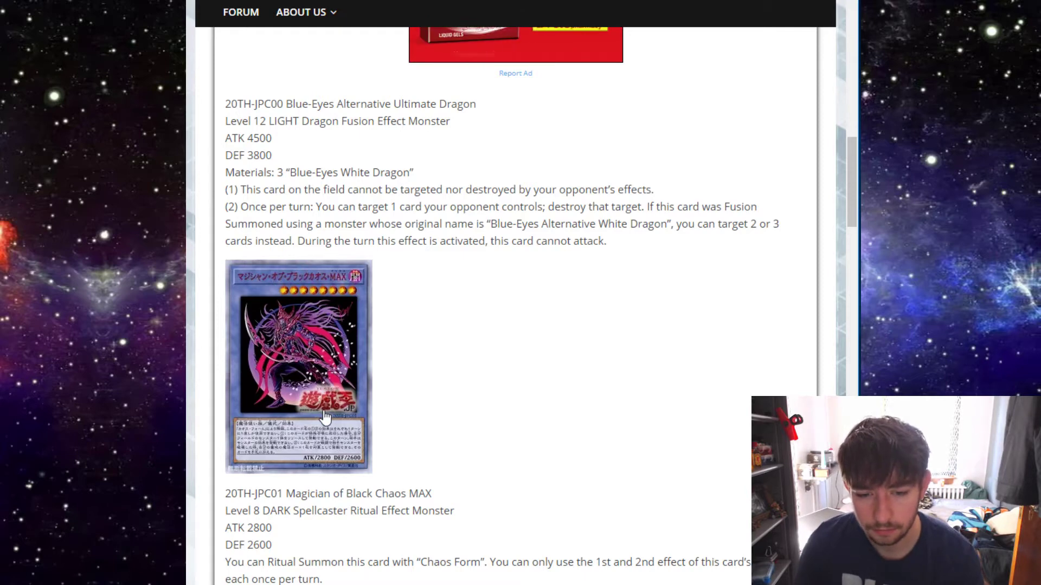
mouse_move(436, 420)
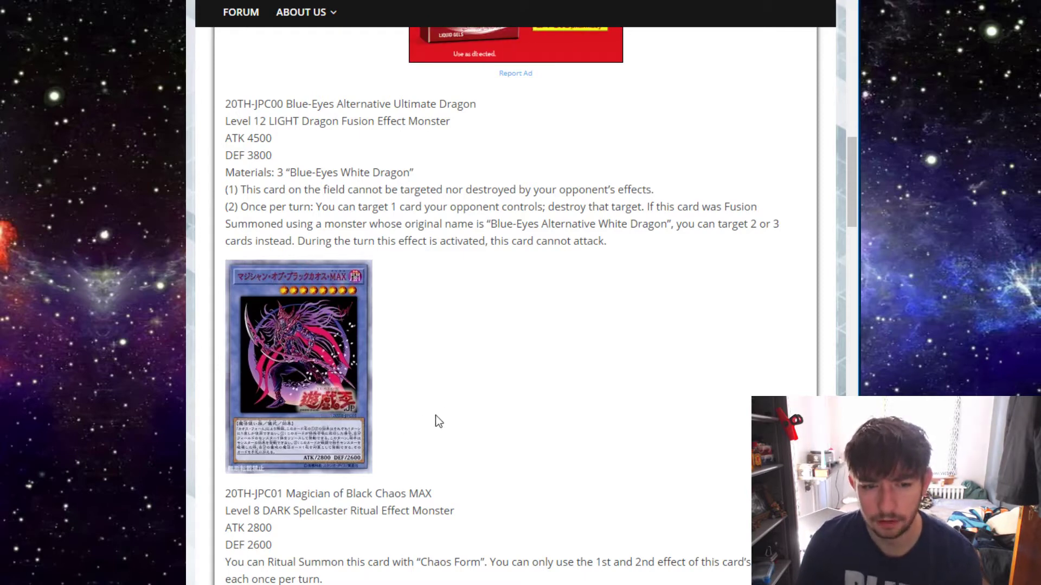
mouse_move(398, 427)
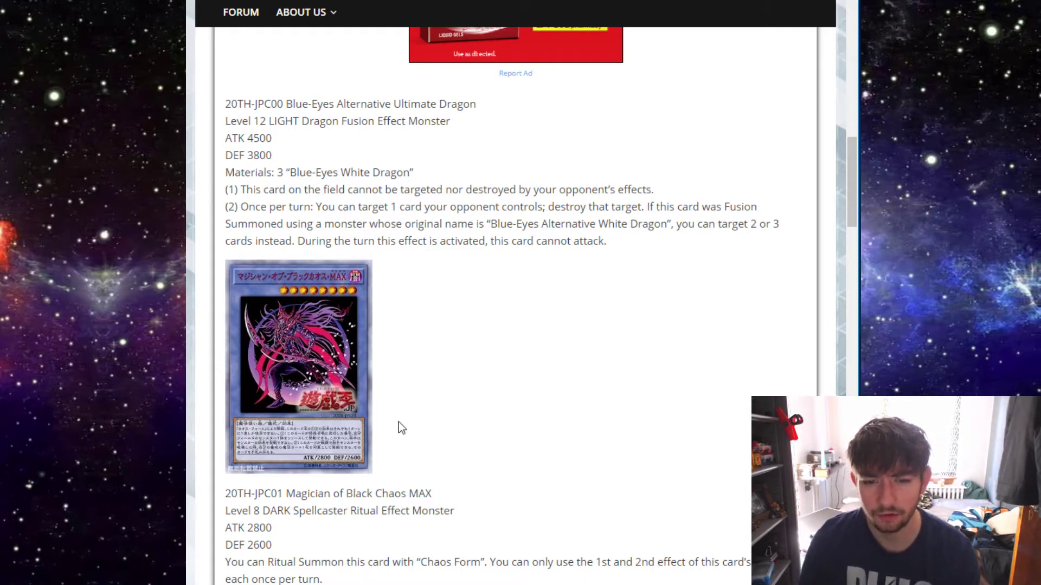
mouse_move(362, 407)
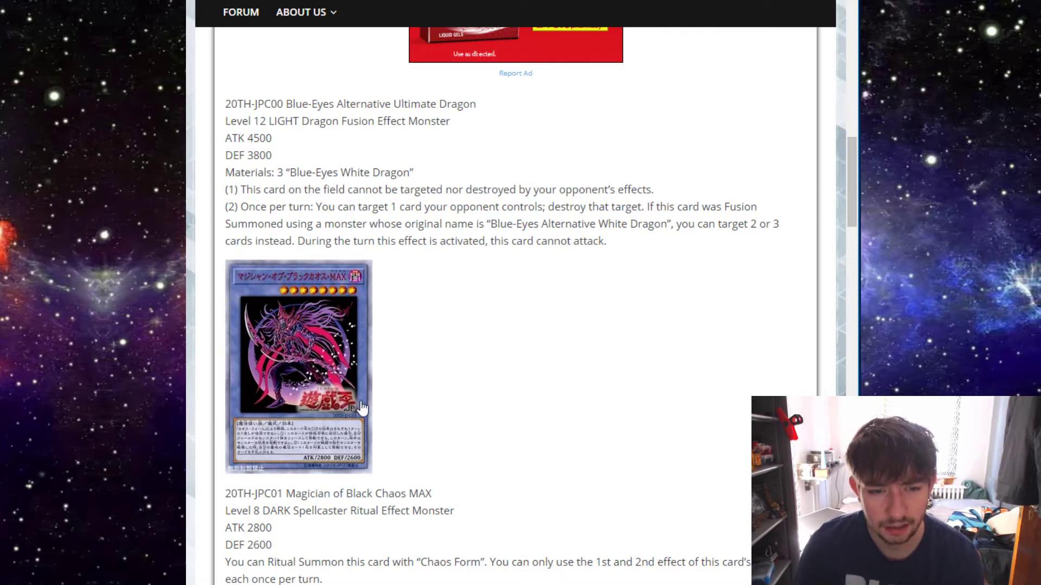
Scroll down to the 20TH-JPC02 Shugoshin Exodia card and its full effect text
scroll("down", 3)
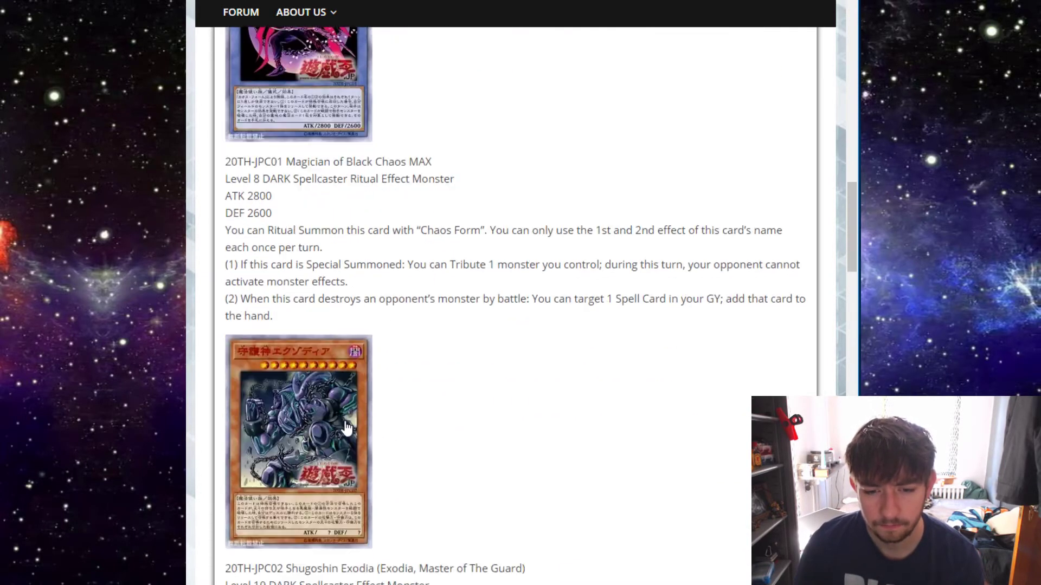
scroll("down", 3)
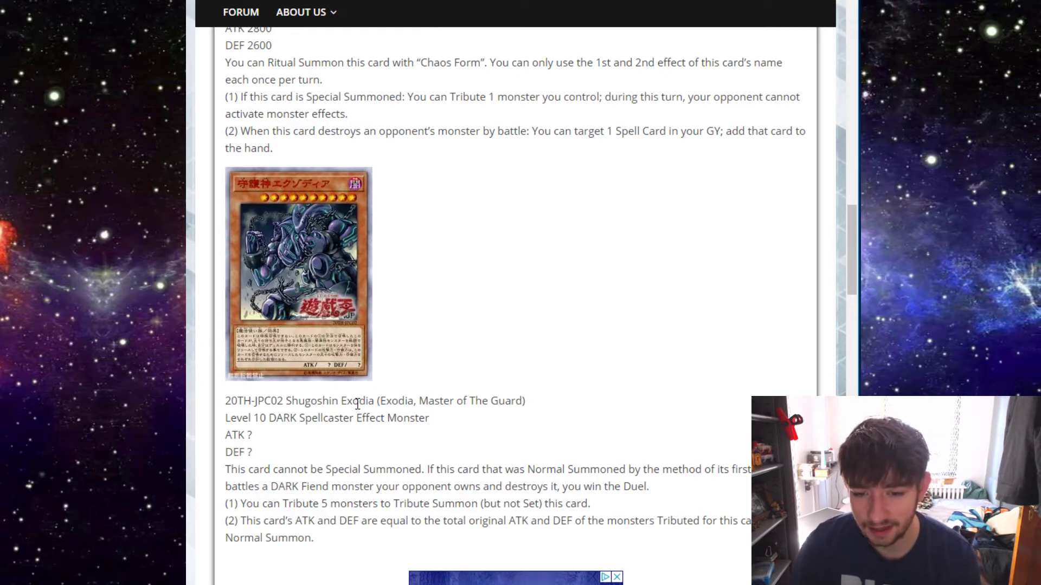
mouse_move(537, 390)
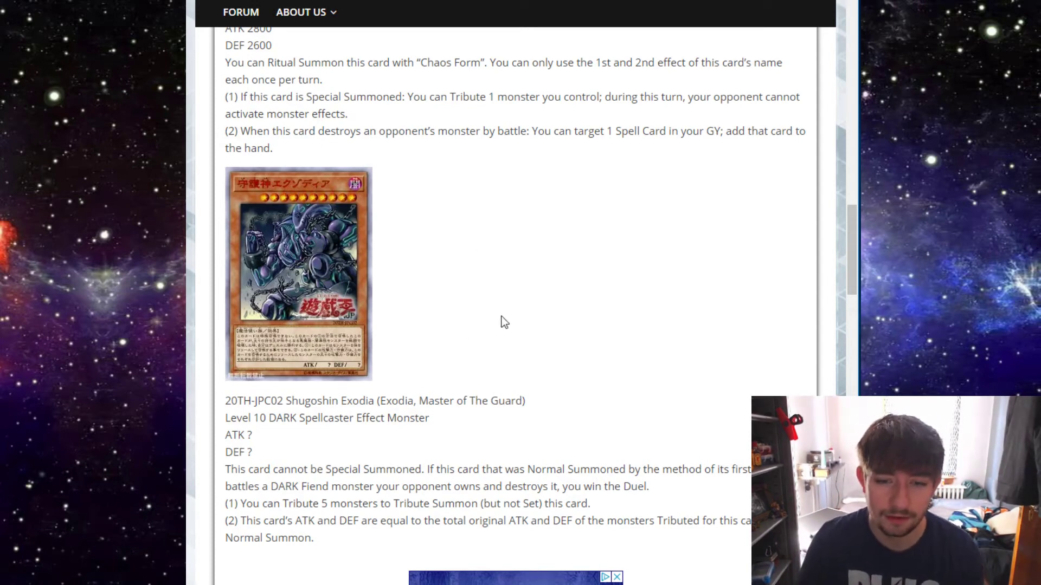
mouse_move(376, 250)
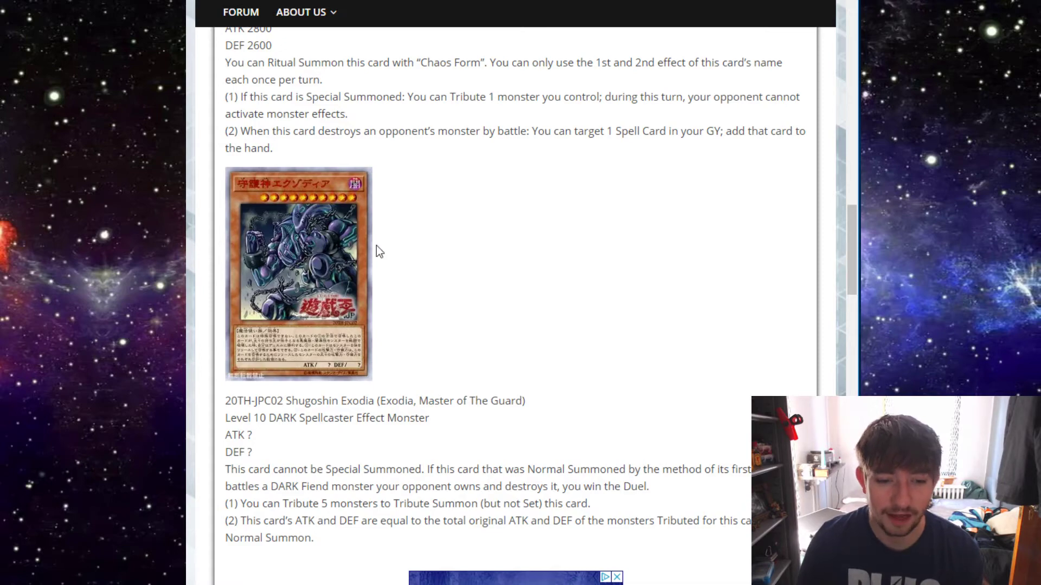
Scroll past the advertisement to the 20TH-JPC03 Shugo Shinkan Mana card and its effect text
scroll("down", 3)
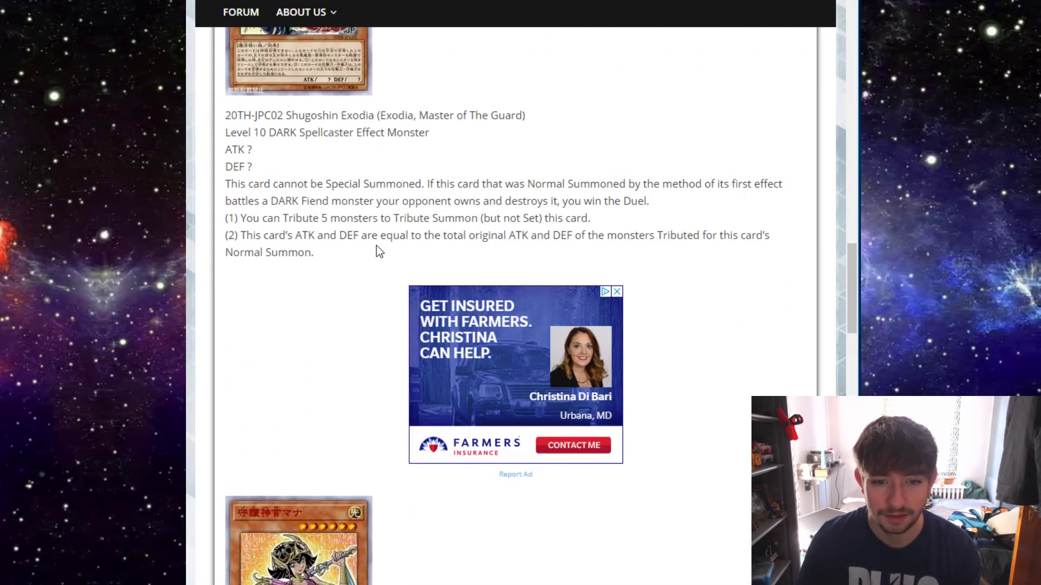
scroll("down", 3)
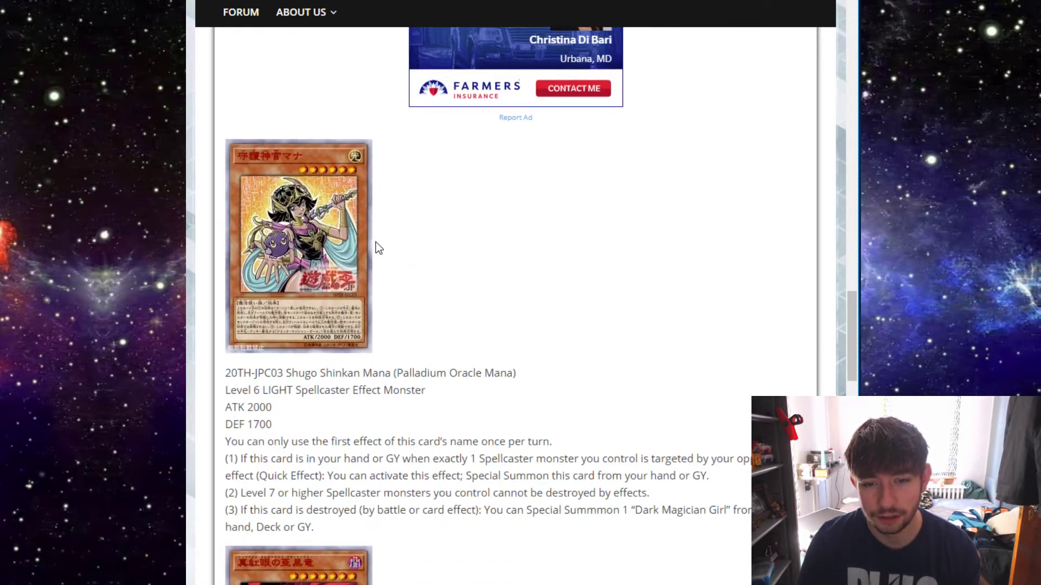
scroll("down", 3)
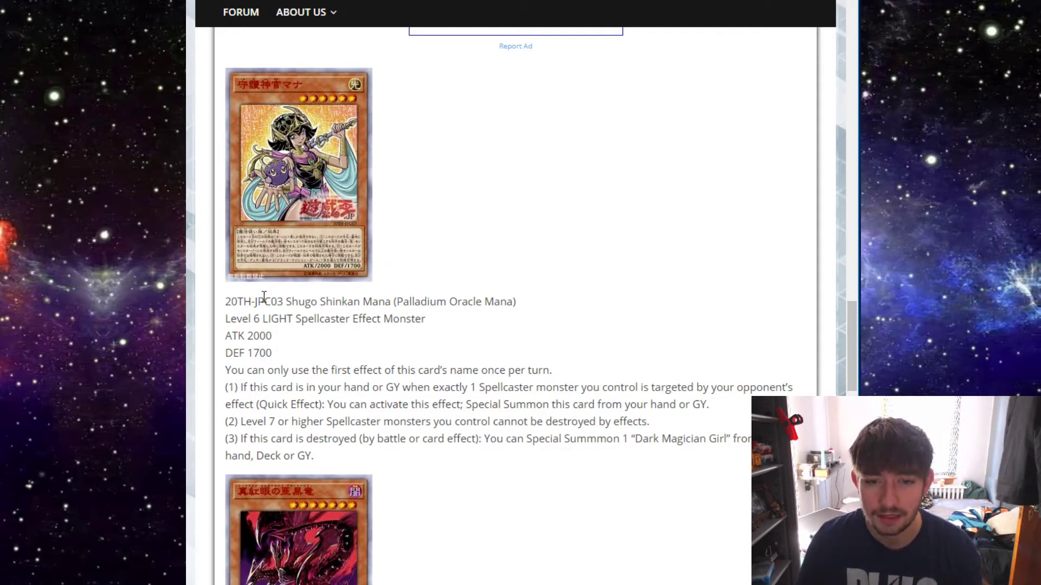
mouse_move(382, 224)
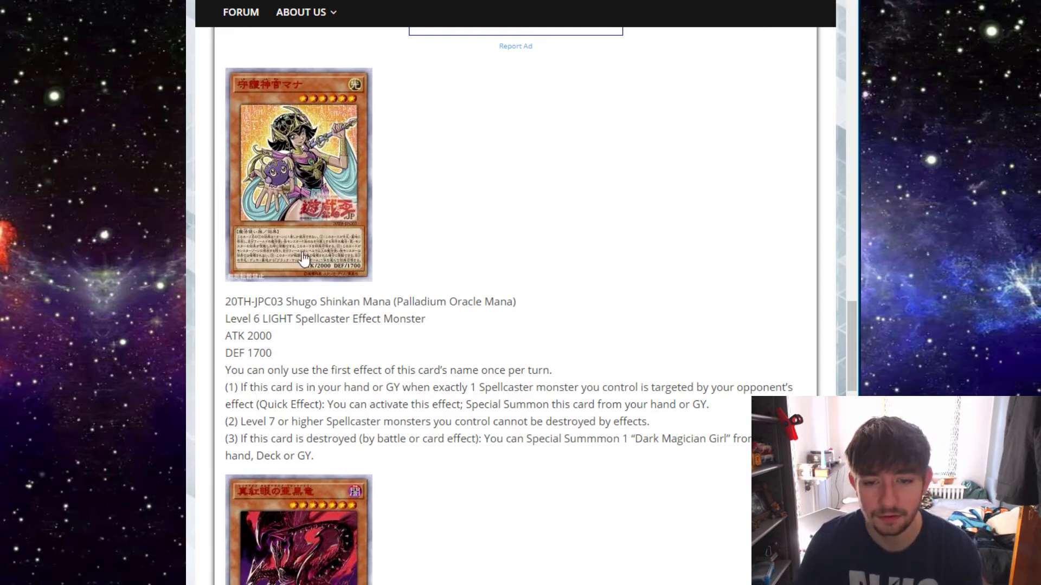
Scroll down through the remaining card entries toward the Cubic Omen trap card
scroll("down", 3)
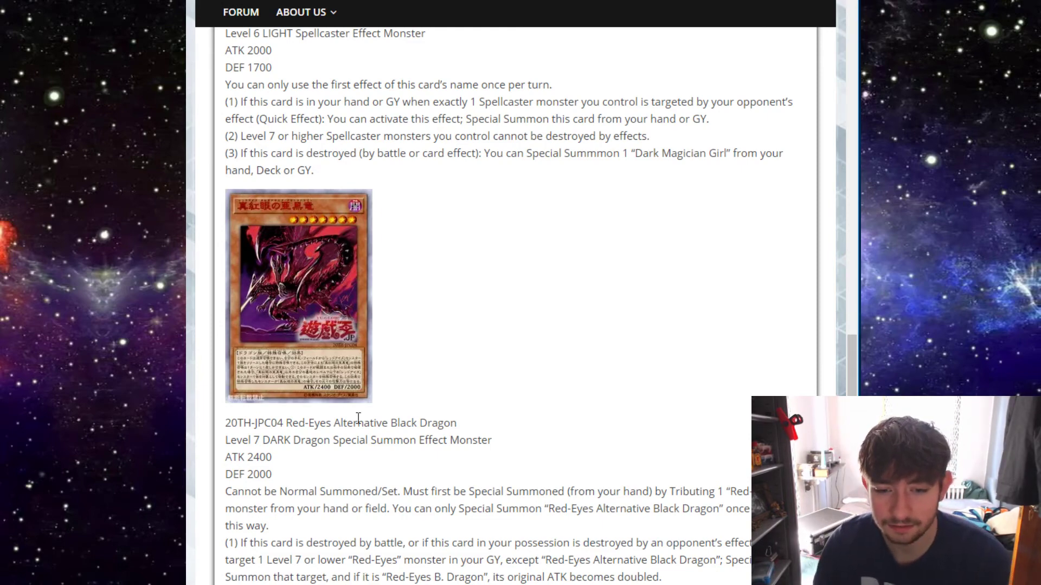
scroll("down", 3)
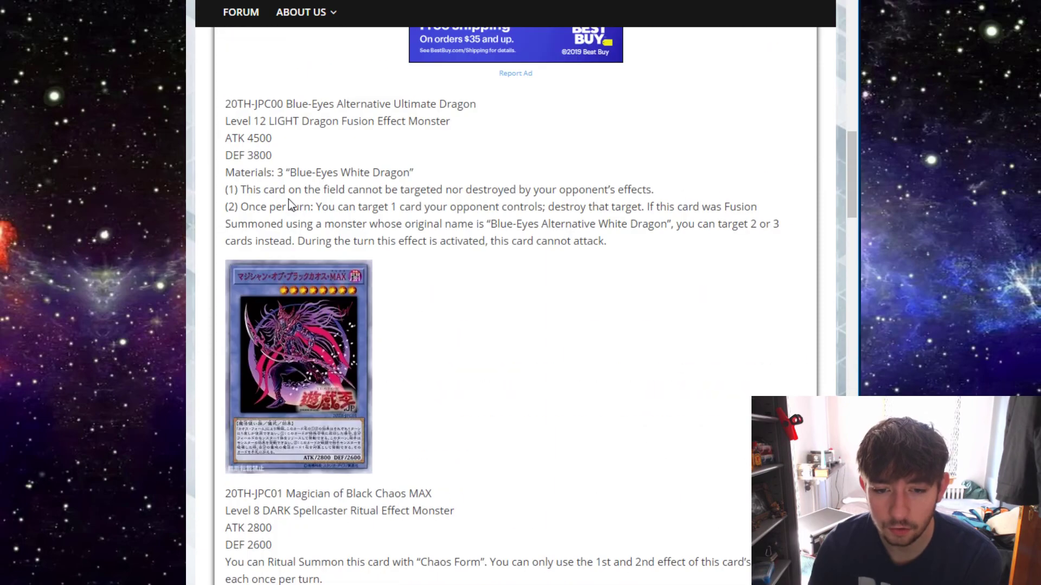
scroll("down", 3)
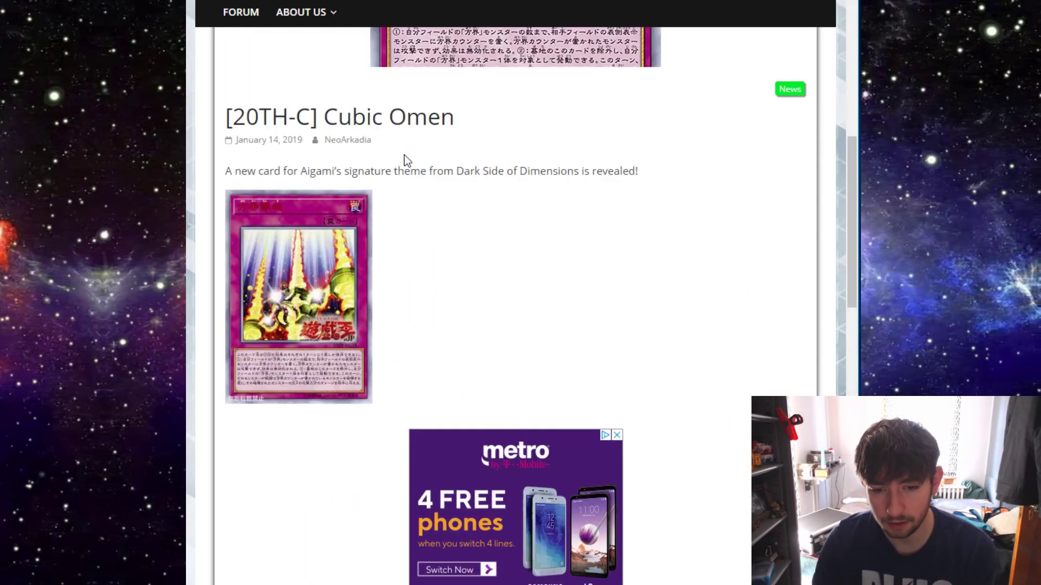
scroll("down", 3)
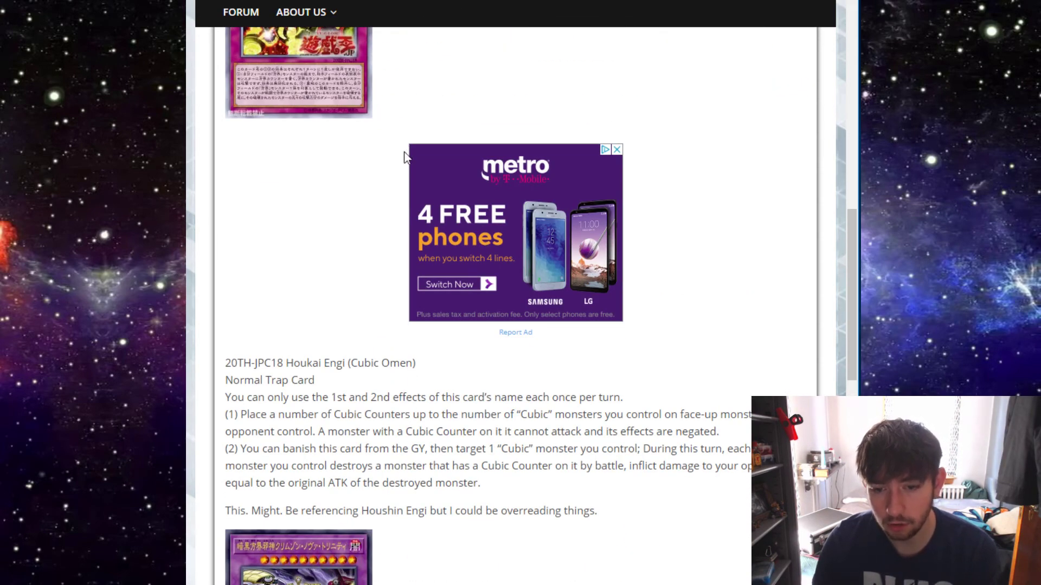
scroll("down", 3)
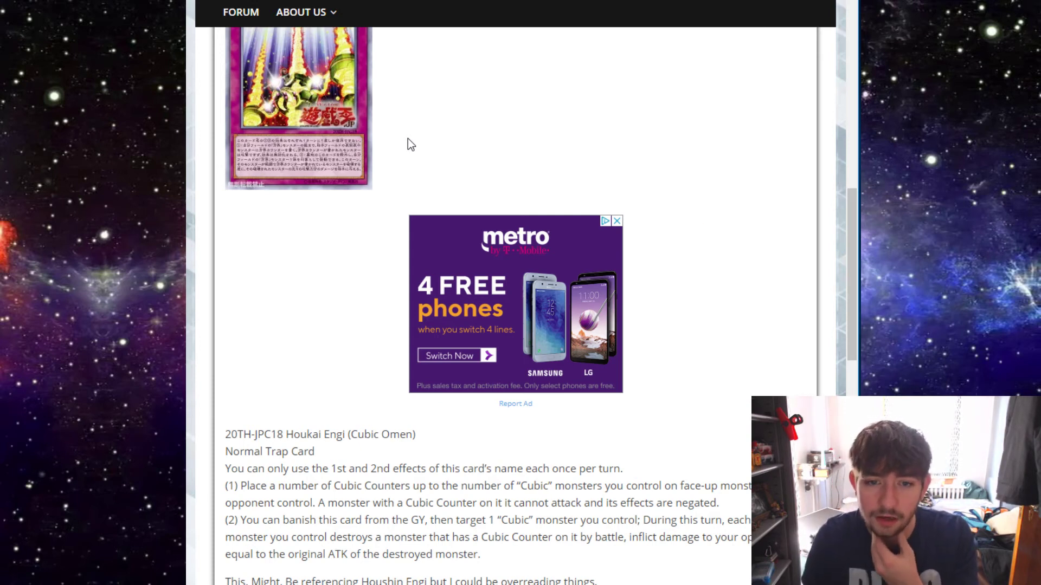
Finish reading Cubic Omen's full trap text and open the [20TH-C] Malefic Divide article
scroll("down", 3)
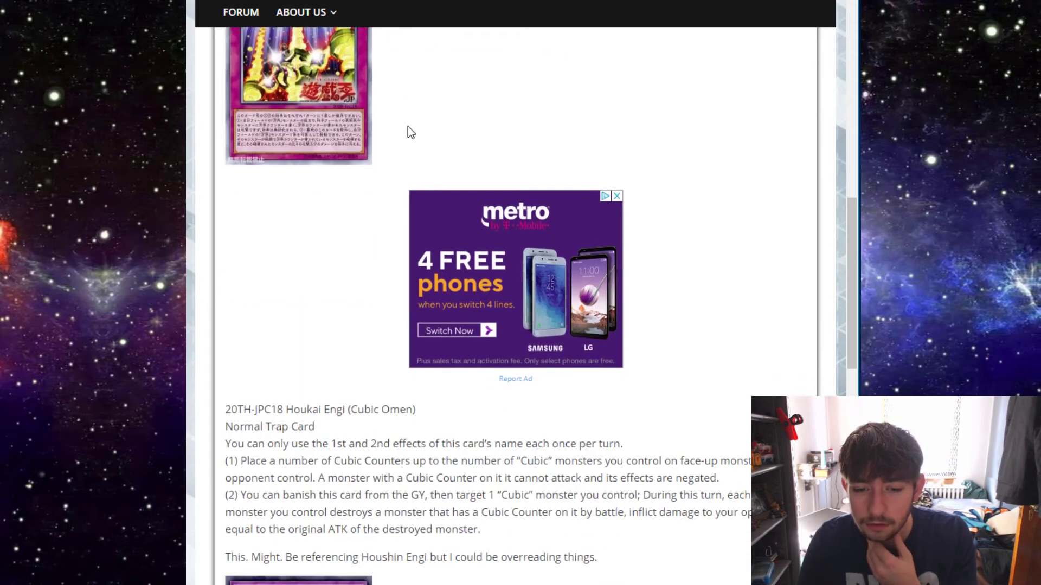
scroll("down", 3)
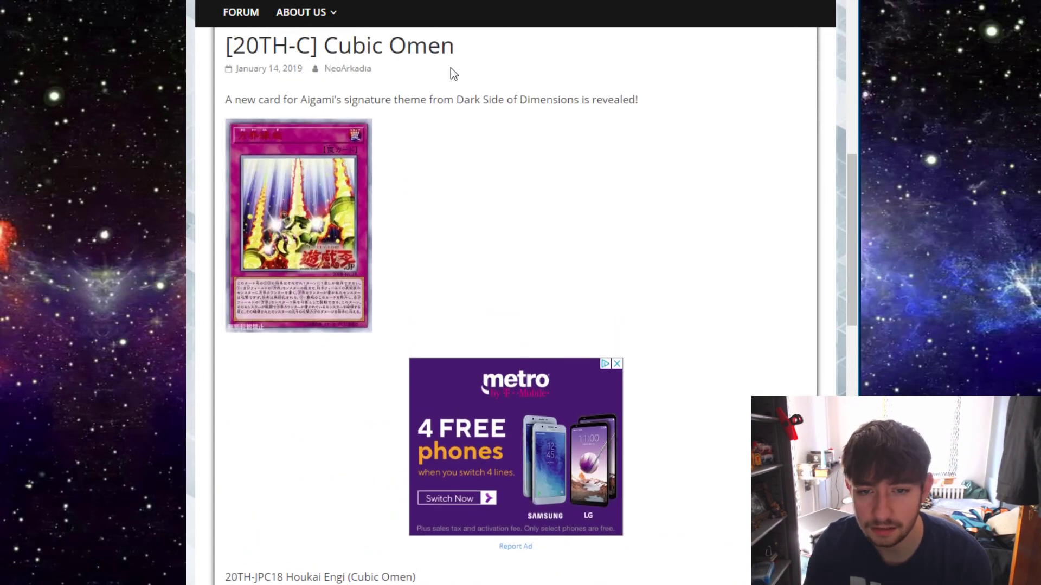
scroll("down", 3)
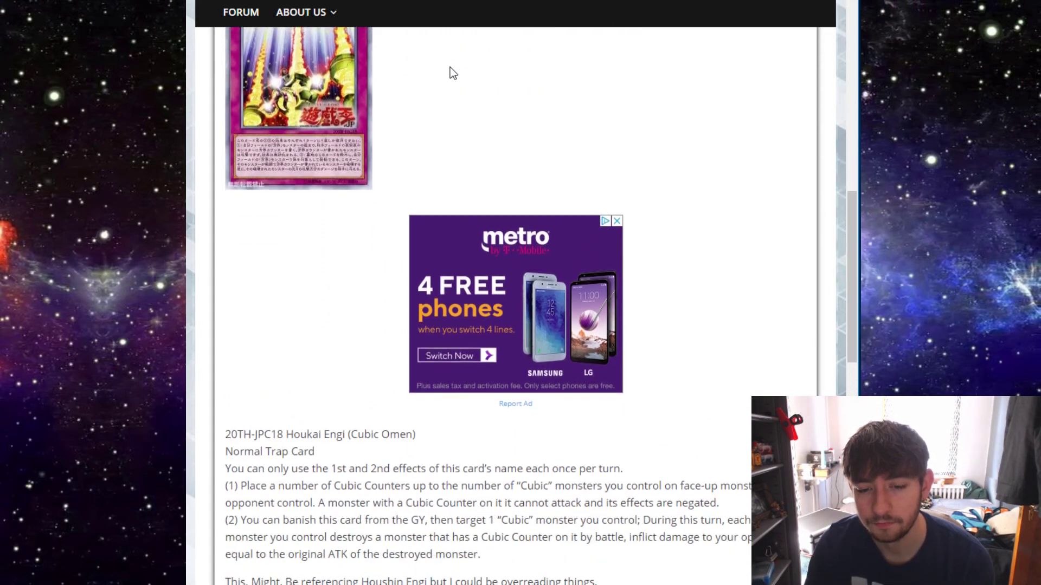
scroll("down", 3)
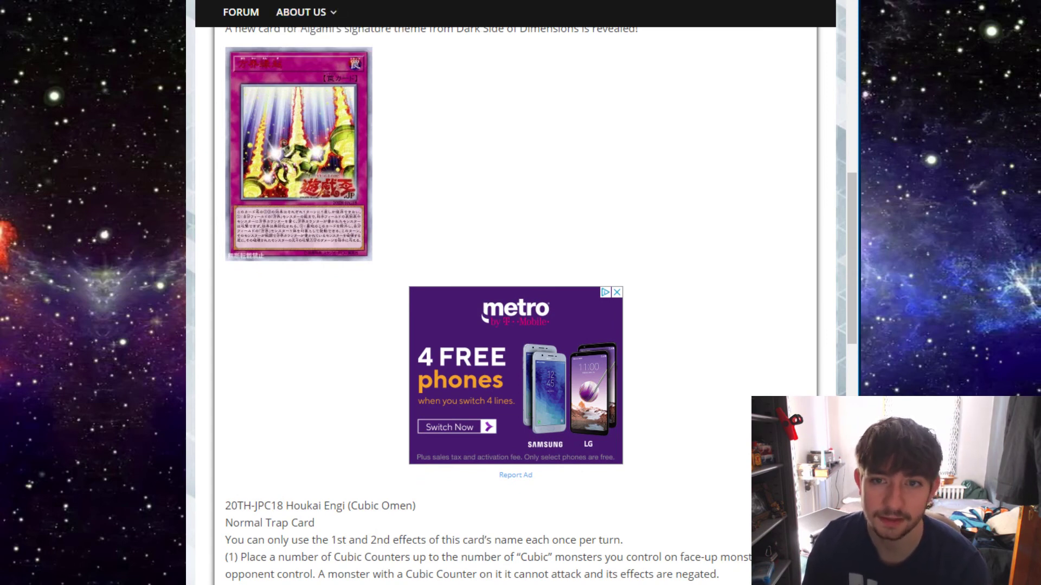
left_click(300, 11)
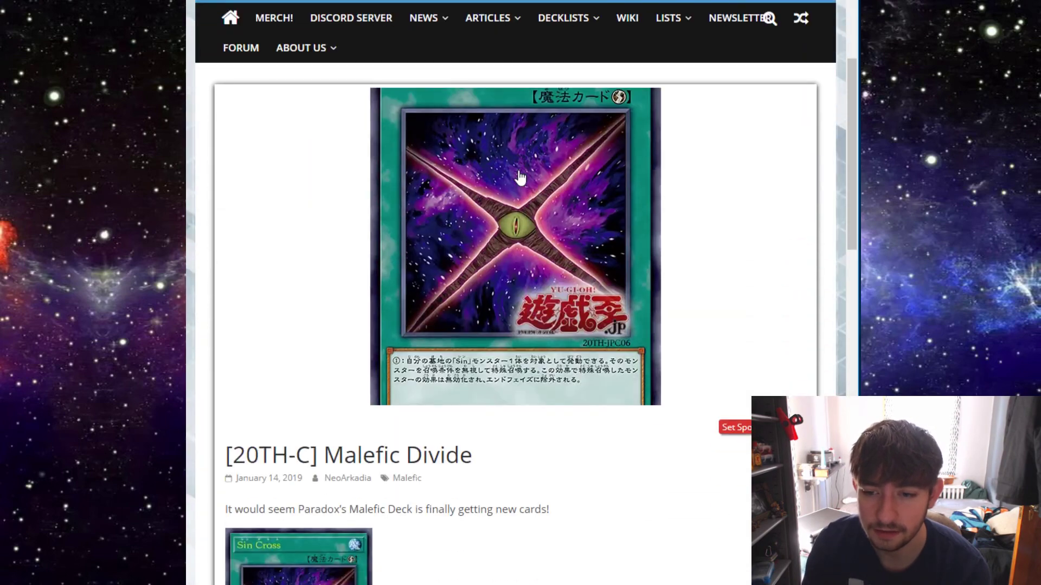
Scroll past the Sin Cross entry to the 20TH-JPC01 Magician of Black Chaos MAX card
scroll("down", 3)
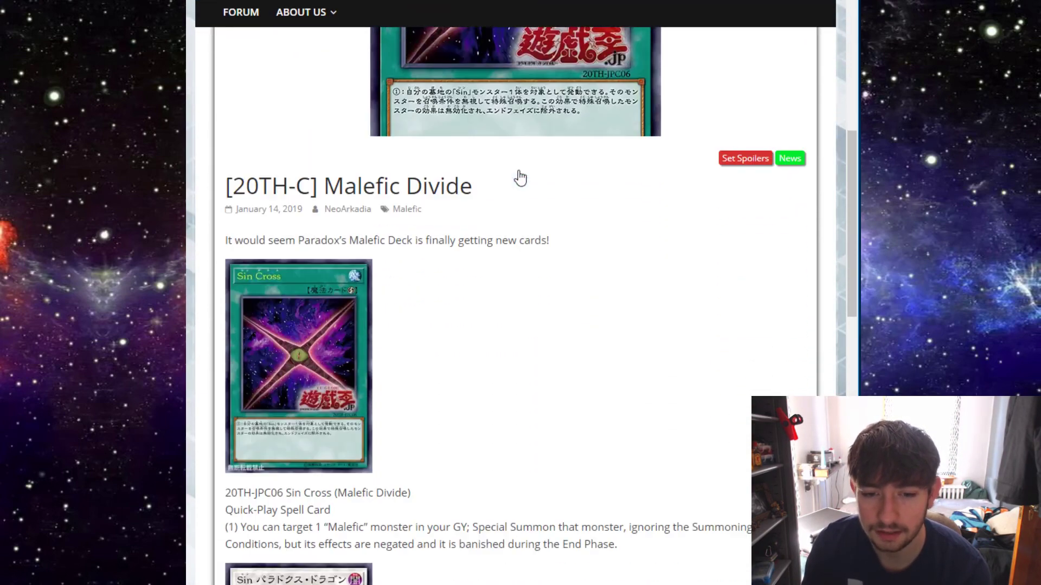
scroll("down", 3)
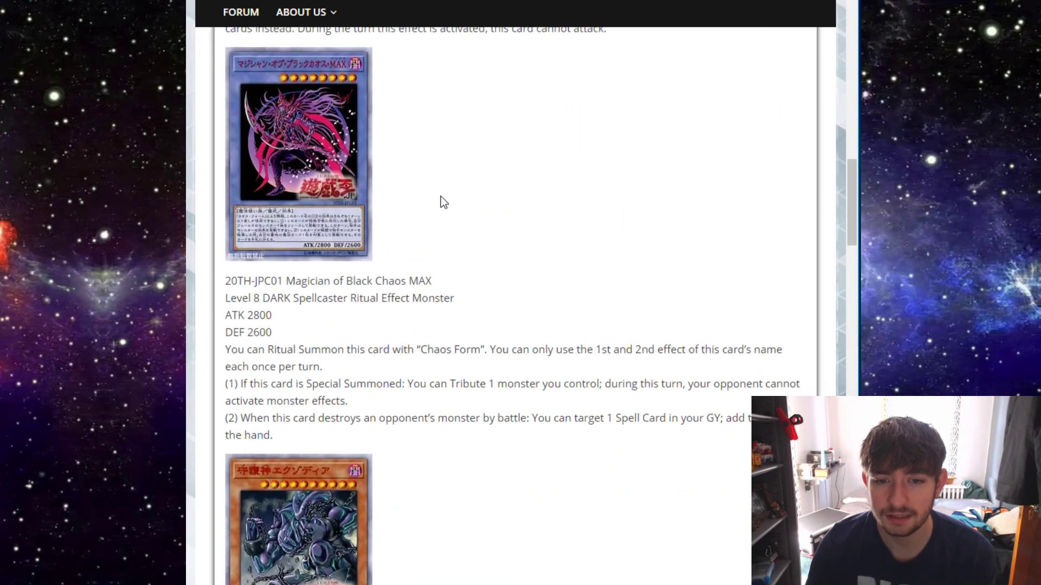
Review the JPC03–JPC05 Mana, Red-Eyes and Neo Kaiser Glider entries, ending at 20TH-JPC06 Sin Cross
scroll("down", 3)
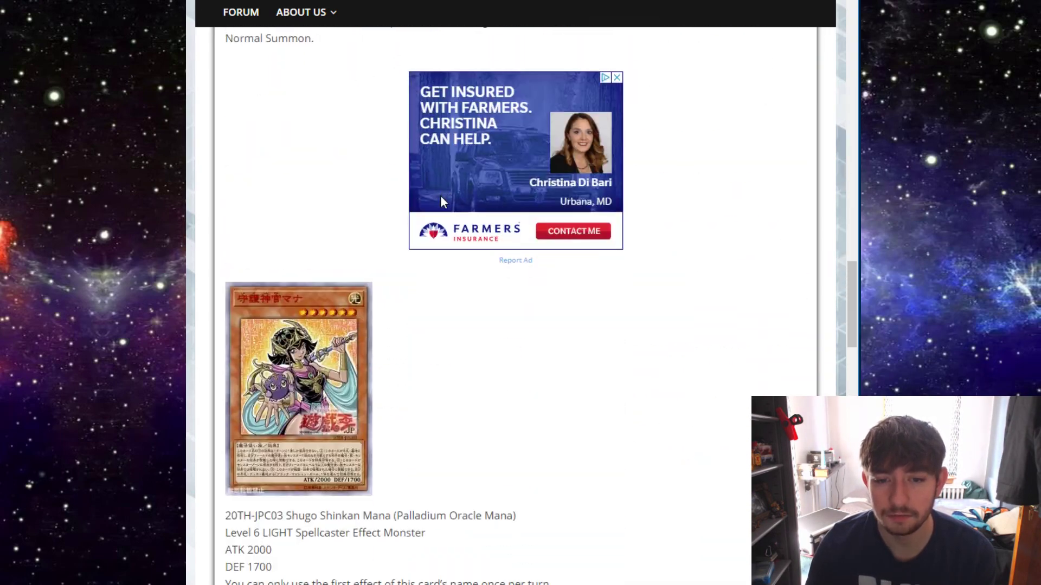
scroll("down", 3)
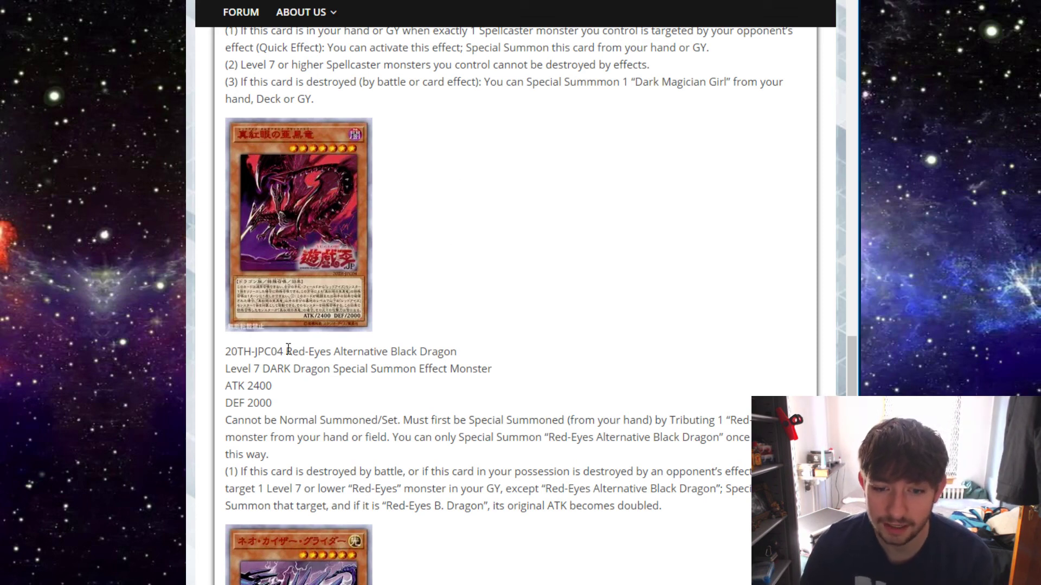
scroll("up", 3)
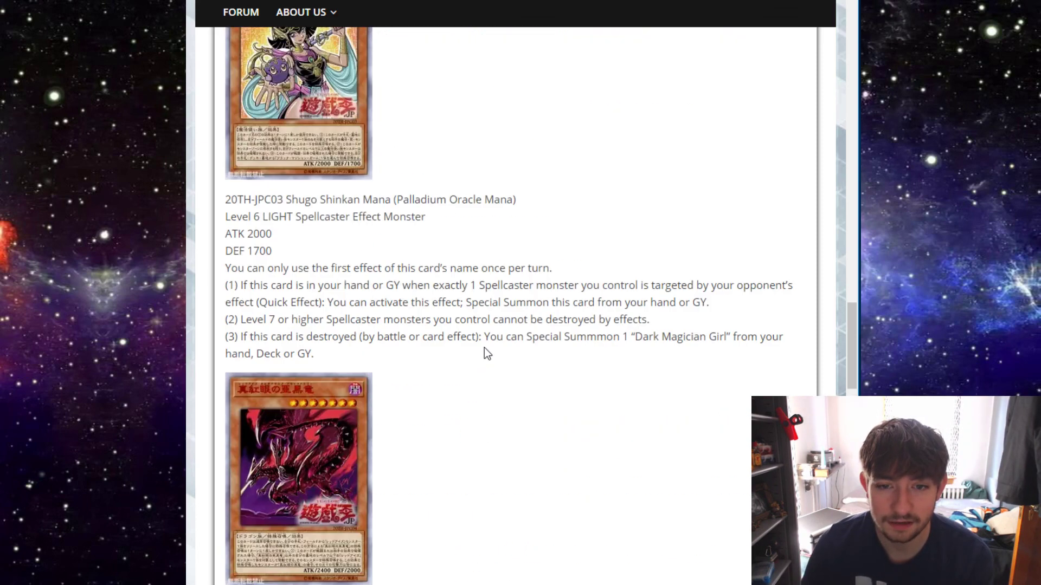
scroll("down", 3)
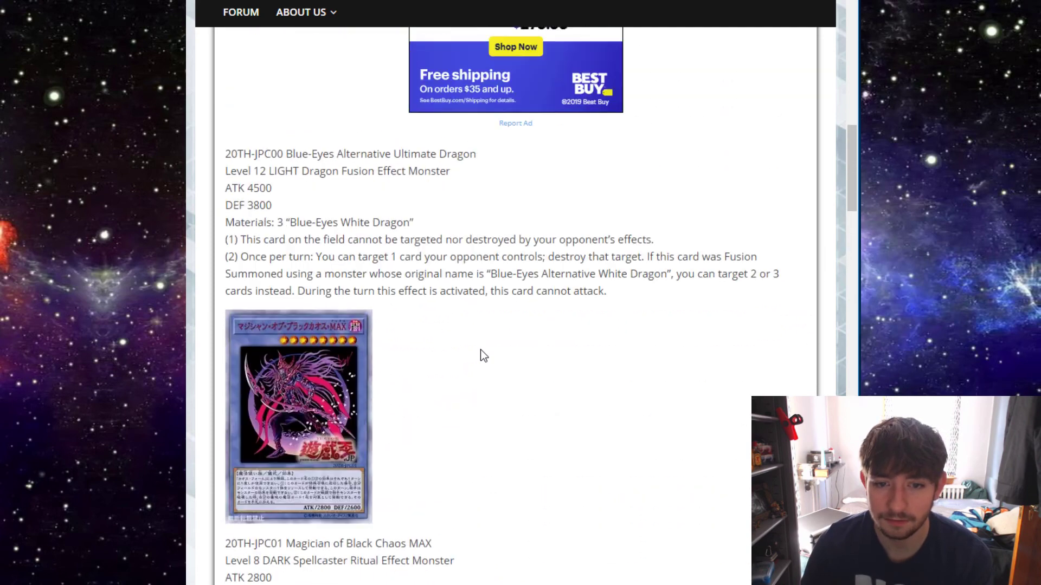
scroll("down", 3)
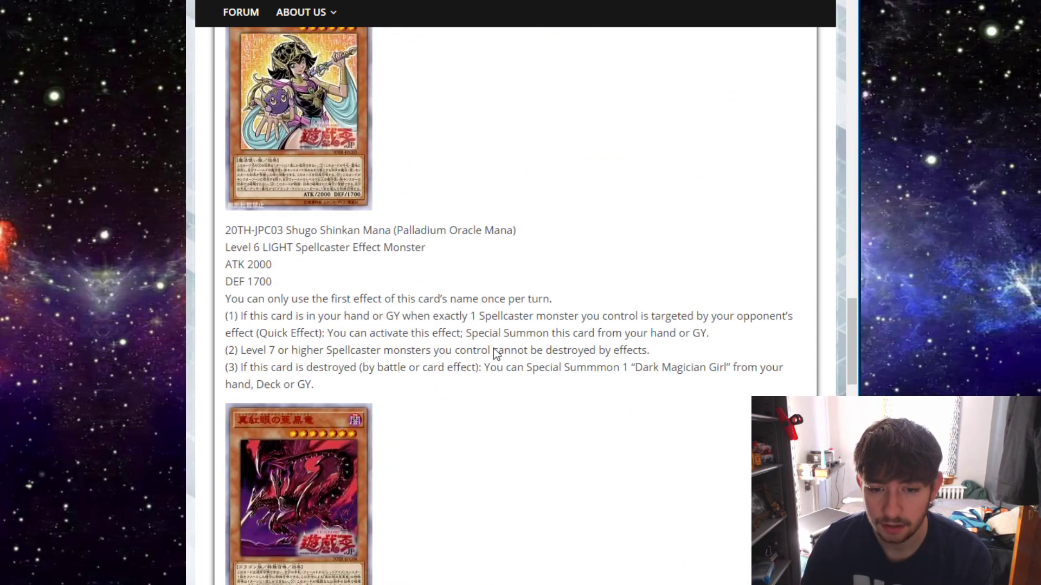
scroll("down", 3)
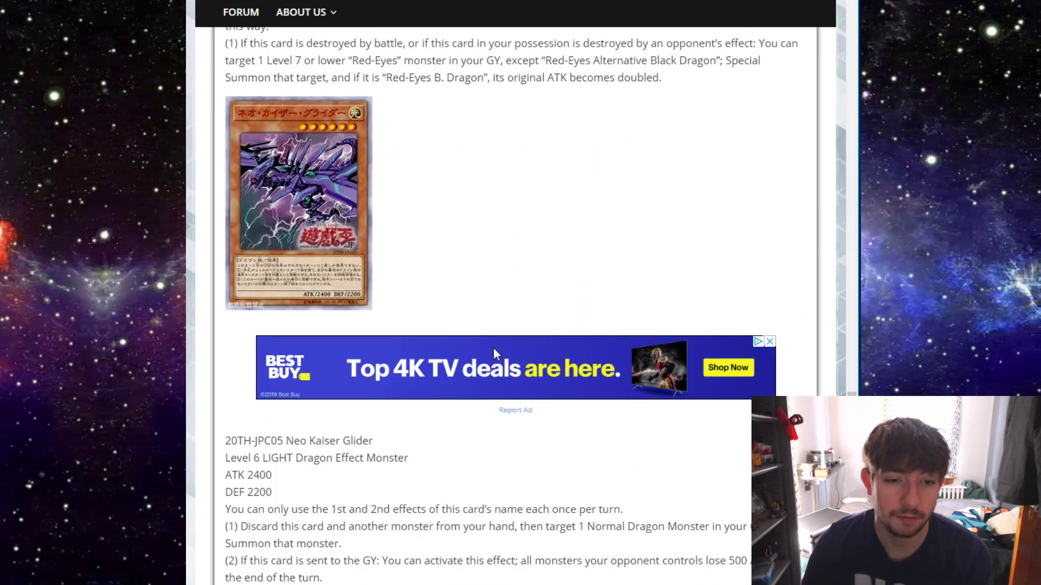
scroll("down", 3)
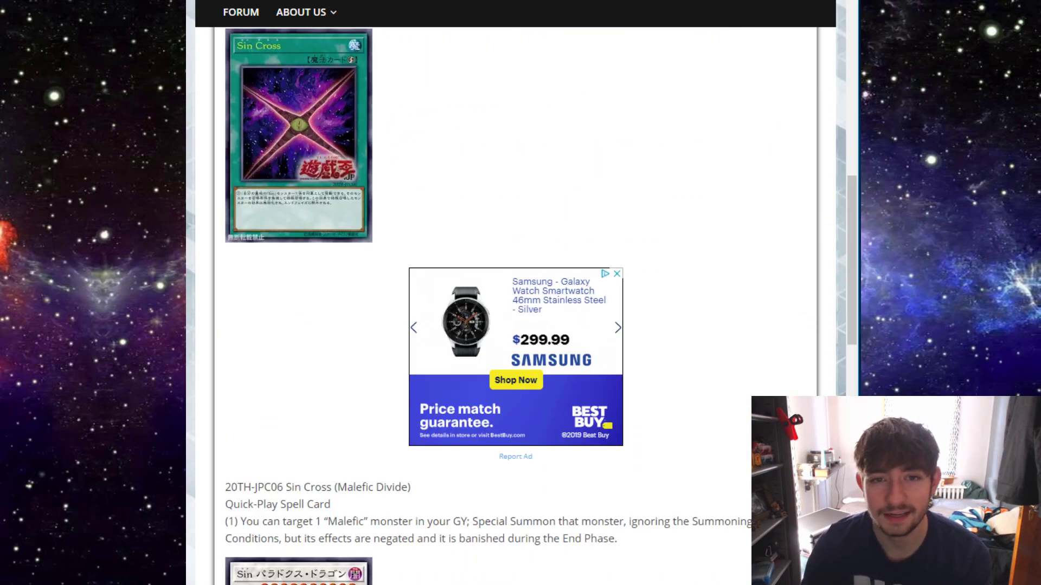